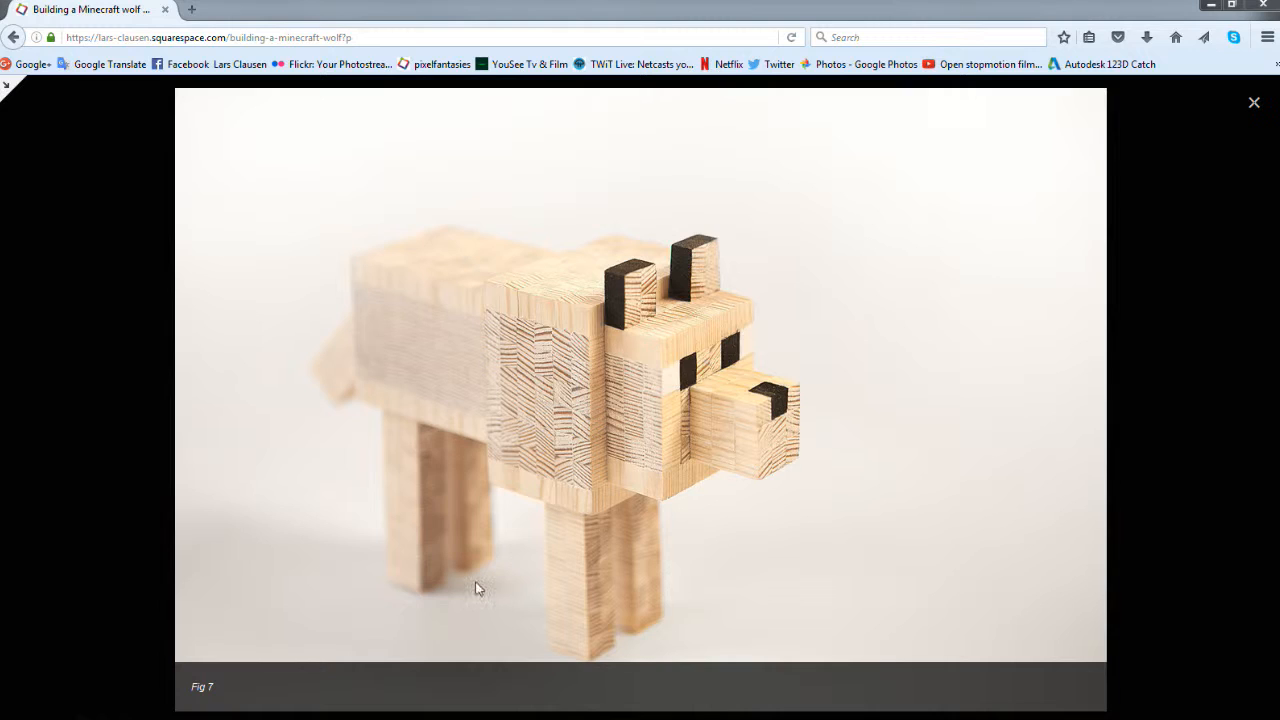
{"action": "mouse_move", "coordinate": [456, 592]}
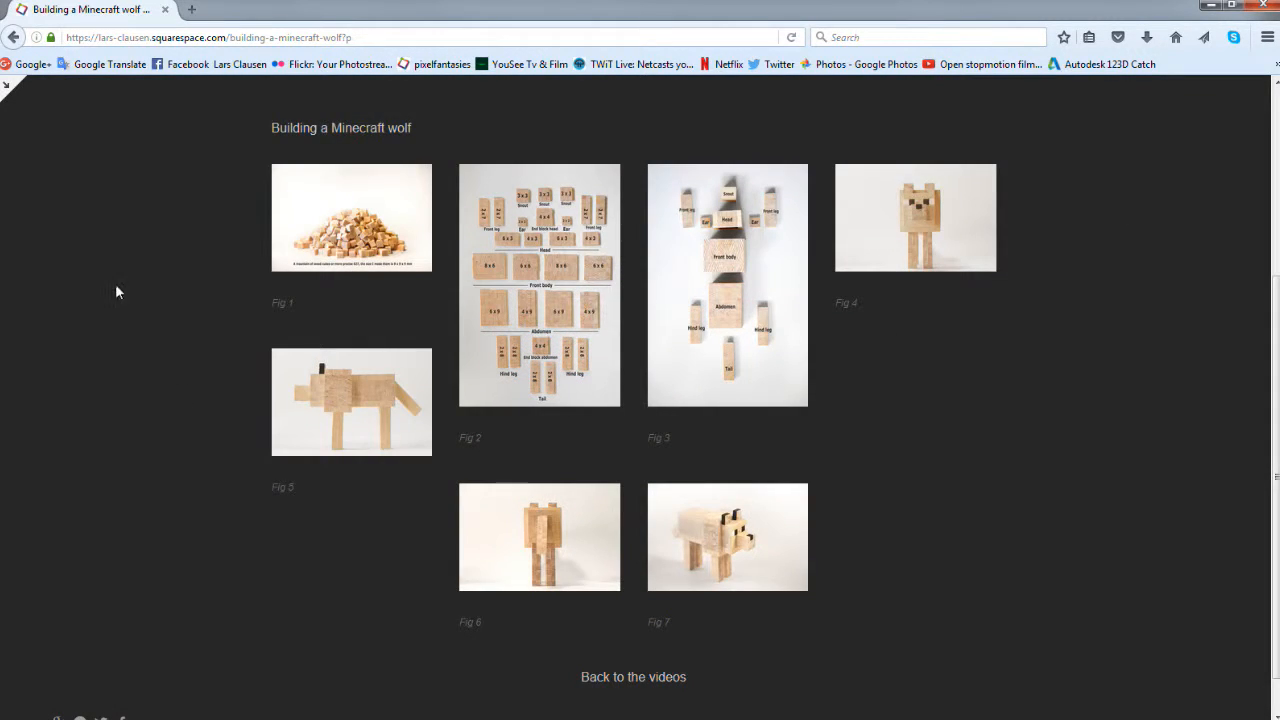
{"action": "mouse_move", "coordinate": [700, 156]}
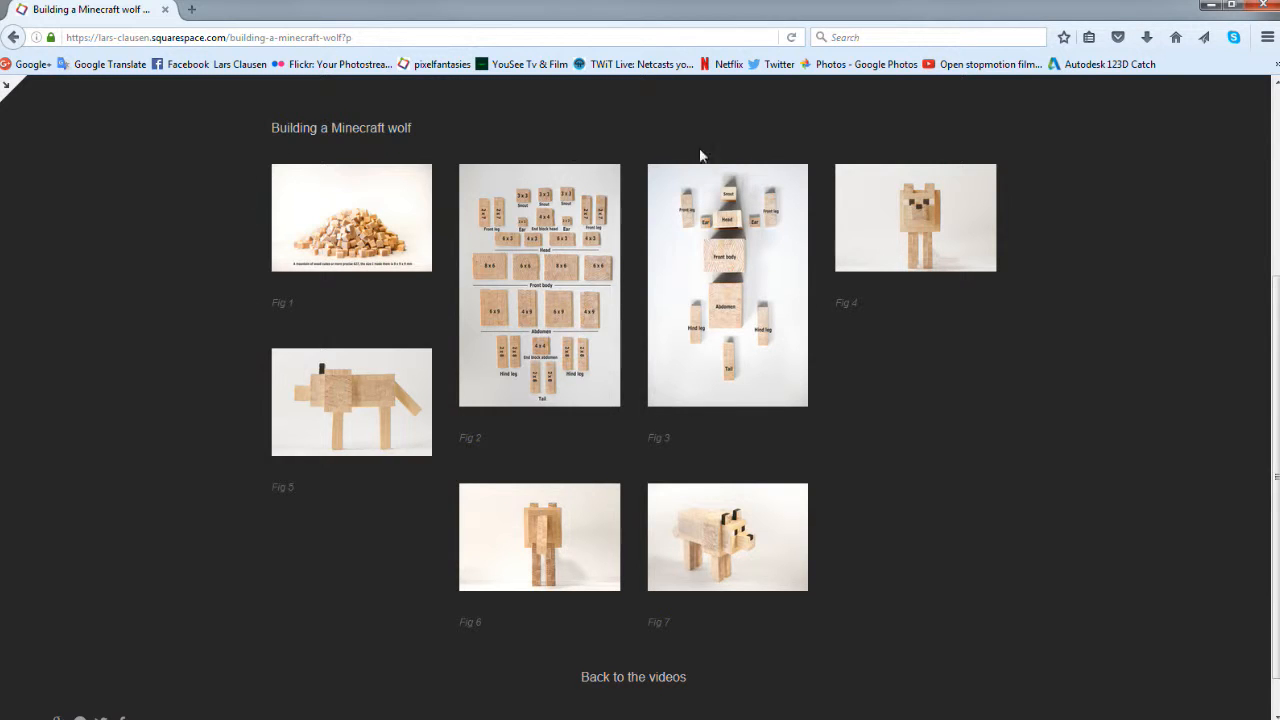
{"action": "mouse_move", "coordinate": [1024, 224]}
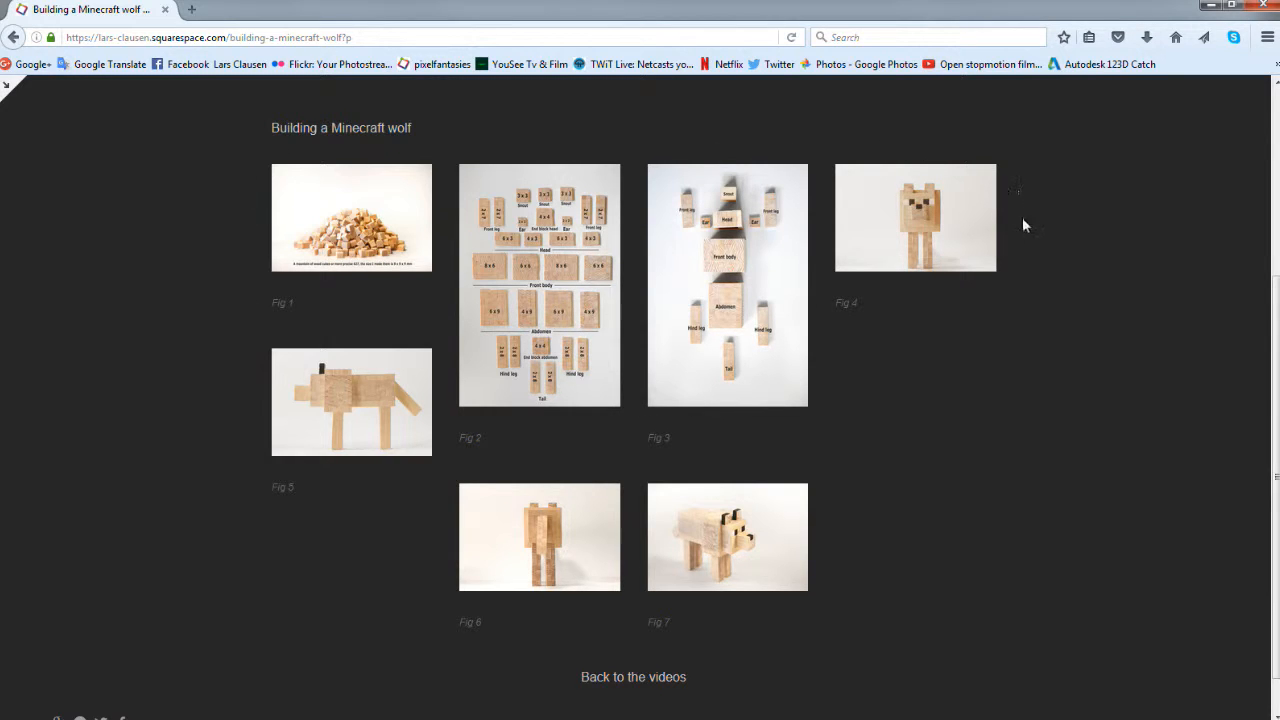
{"action": "mouse_move", "coordinate": [8, 90]}
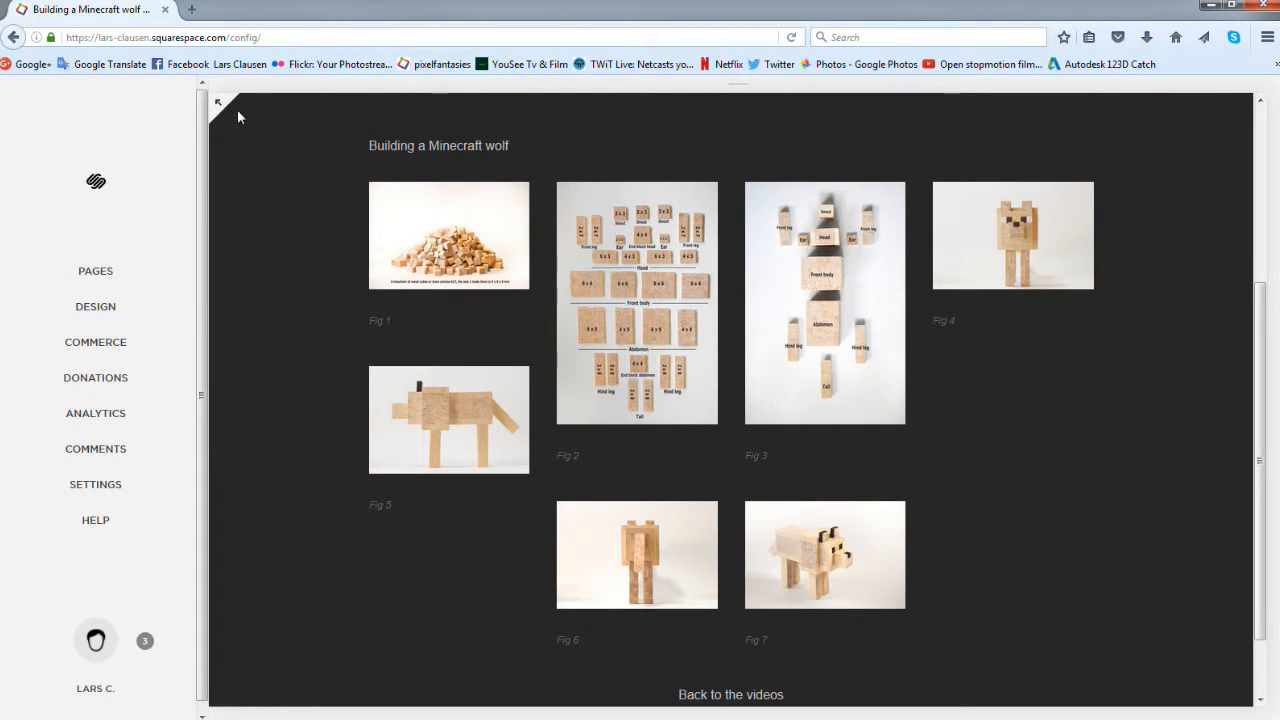
- Leave the site editor to view the live Building a Minecraft wolf gallery page
{"action": "left_click", "coordinate": [218, 104]}
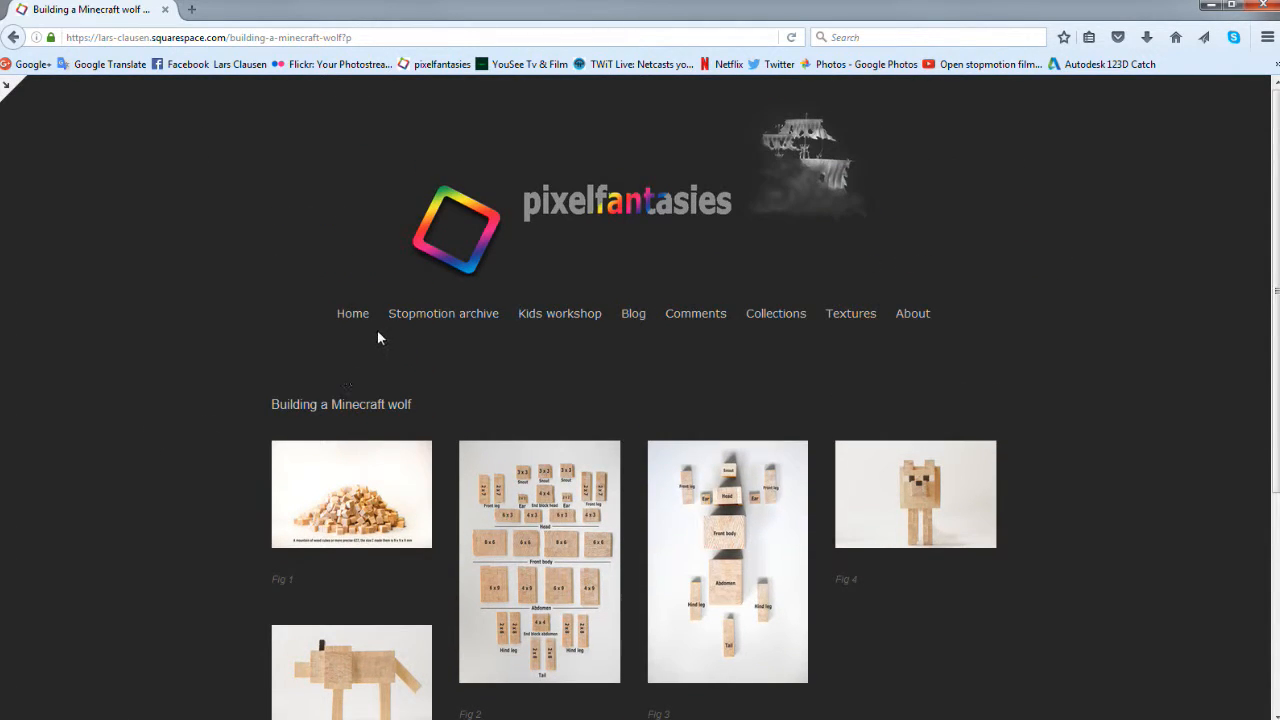
{"action": "mouse_move", "coordinate": [352, 316]}
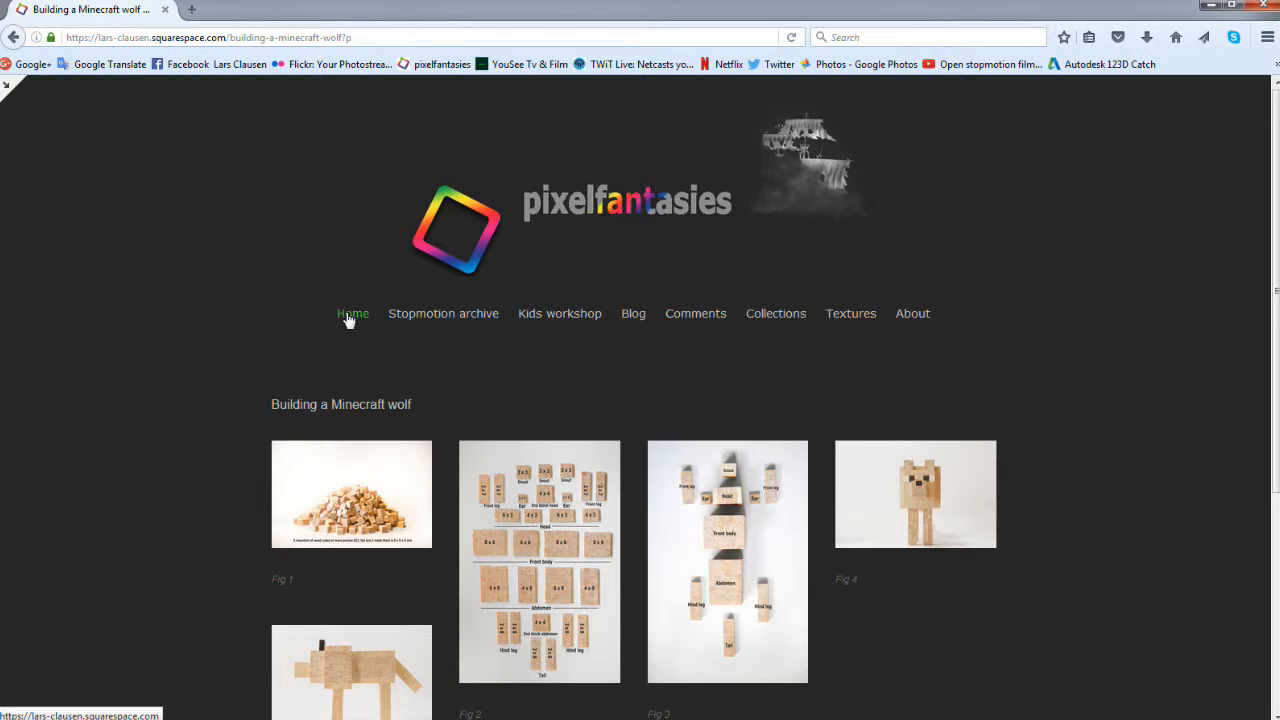
{"action": "mouse_move", "coordinate": [576, 348]}
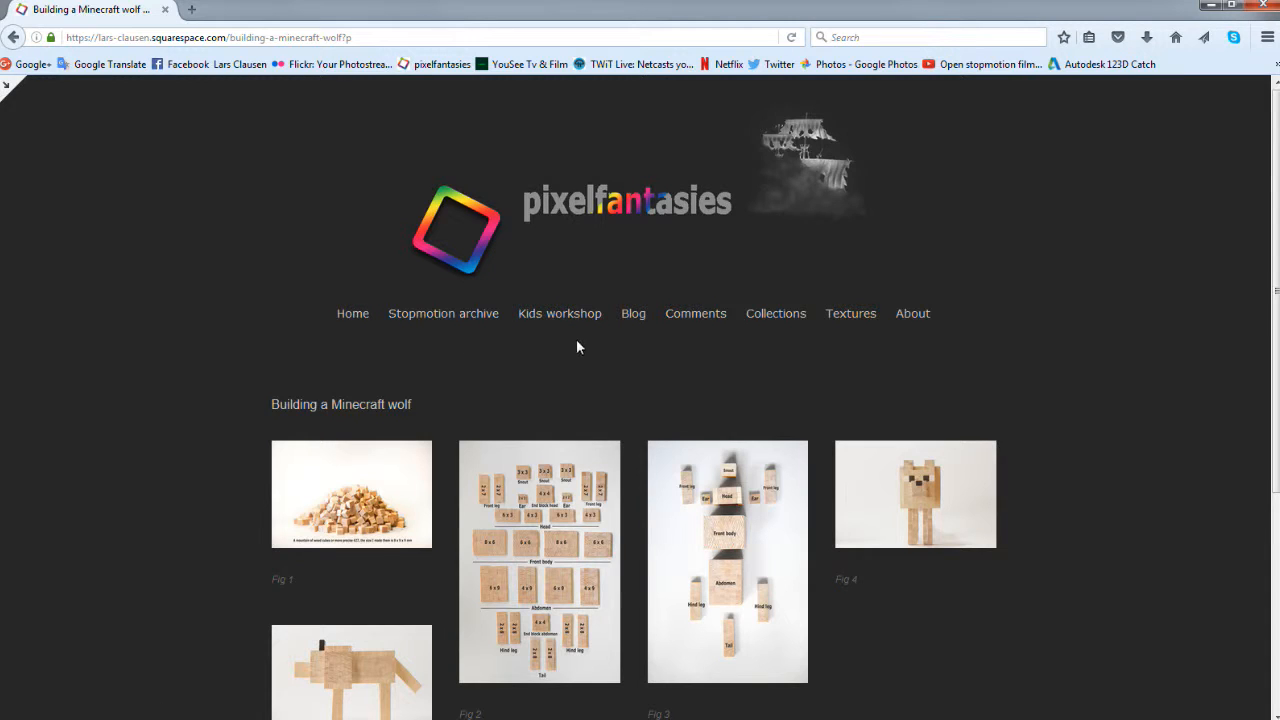
{"action": "mouse_move", "coordinate": [696, 312]}
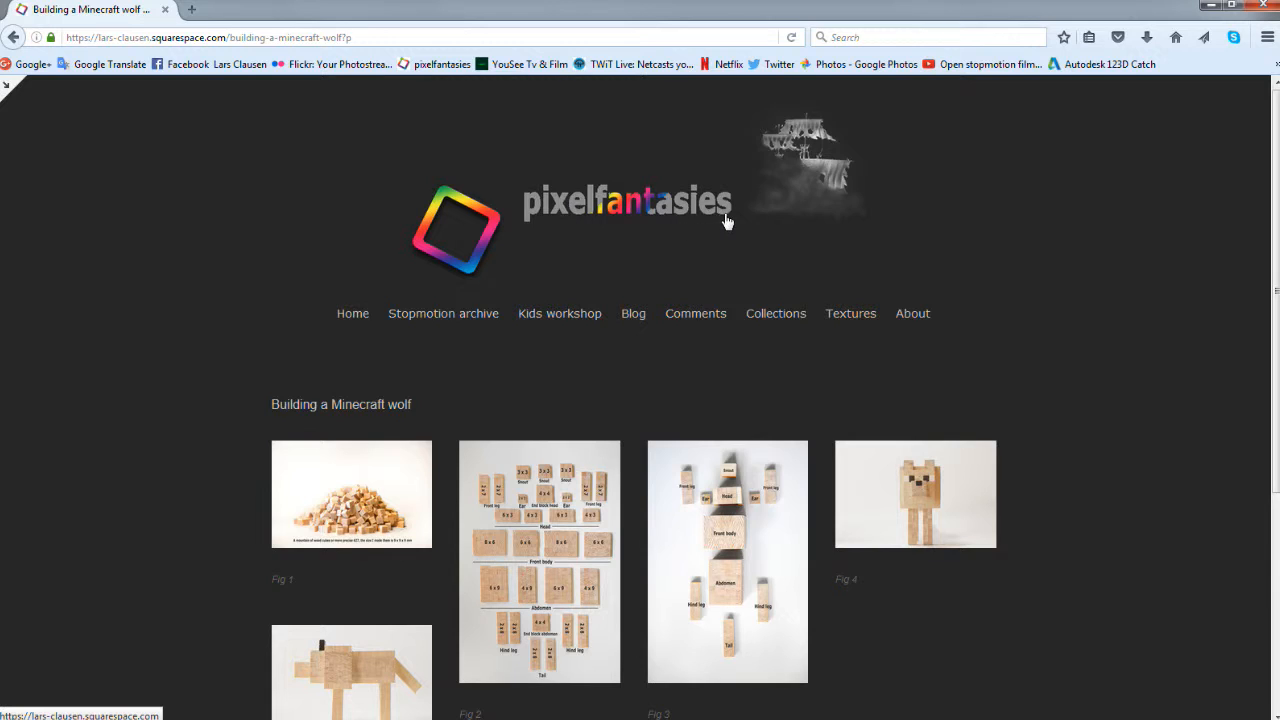
{"action": "mouse_move", "coordinate": [696, 312]}
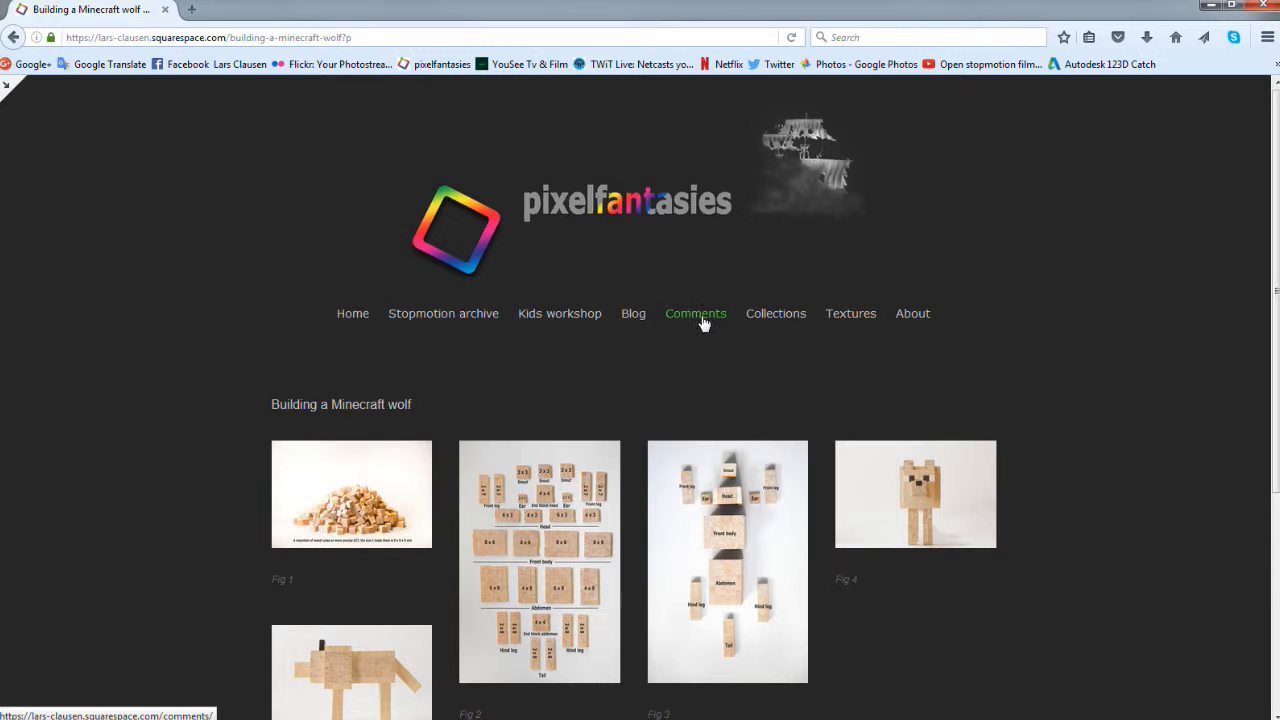
- Show the Comments page and look over its three discussion topics, including Kids Workshop ideas
{"action": "left_click", "coordinate": [696, 312]}
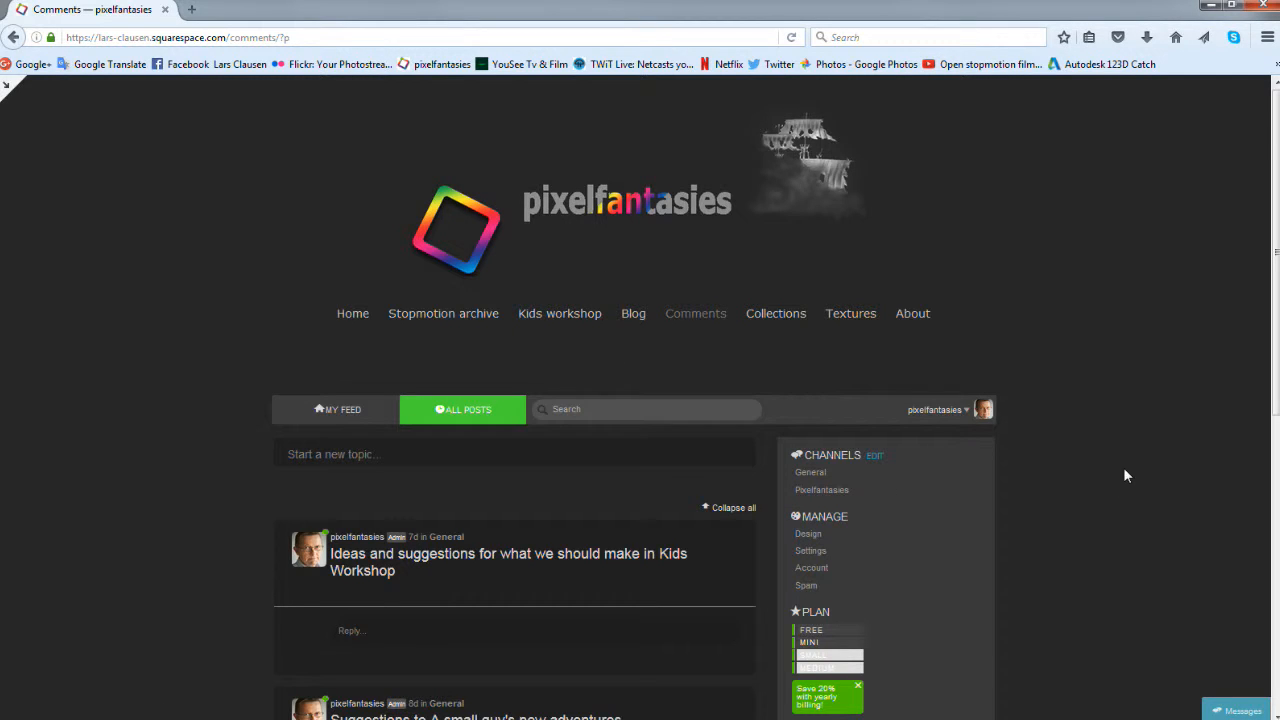
{"action": "mouse_move", "coordinate": [1114, 458]}
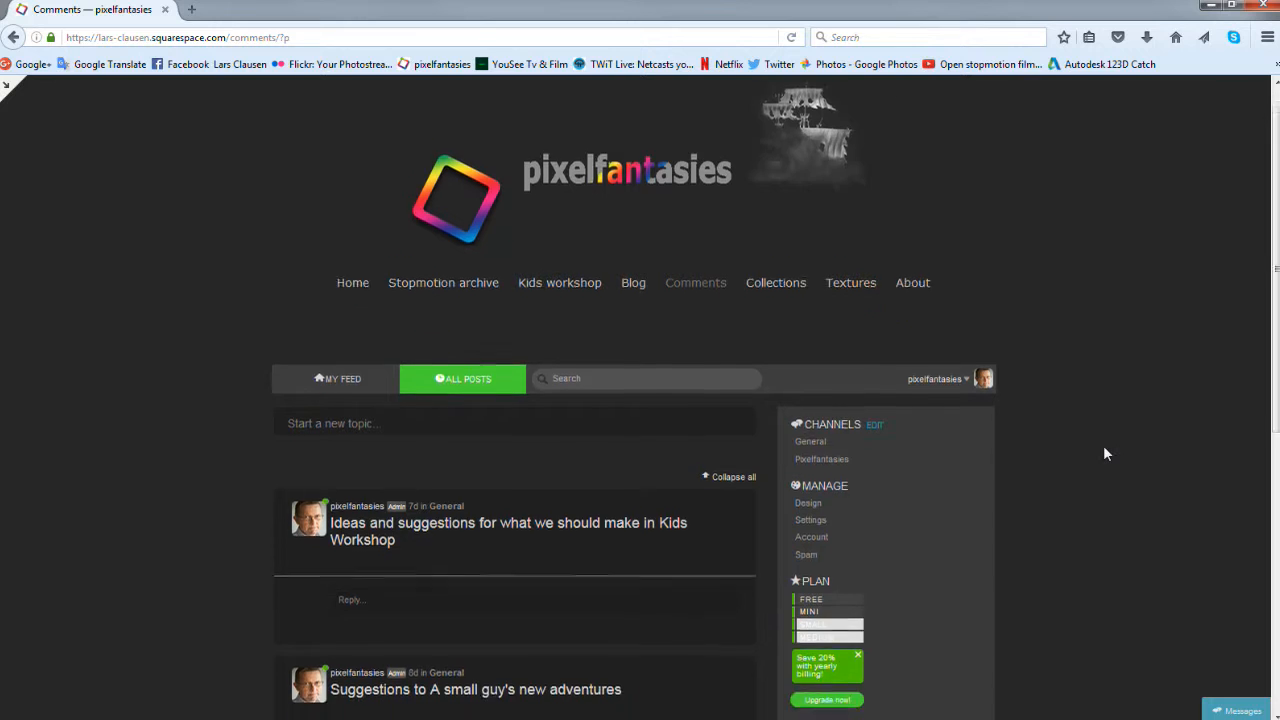
{"action": "scroll", "scroll_direction": "down", "scroll_amount": 3}
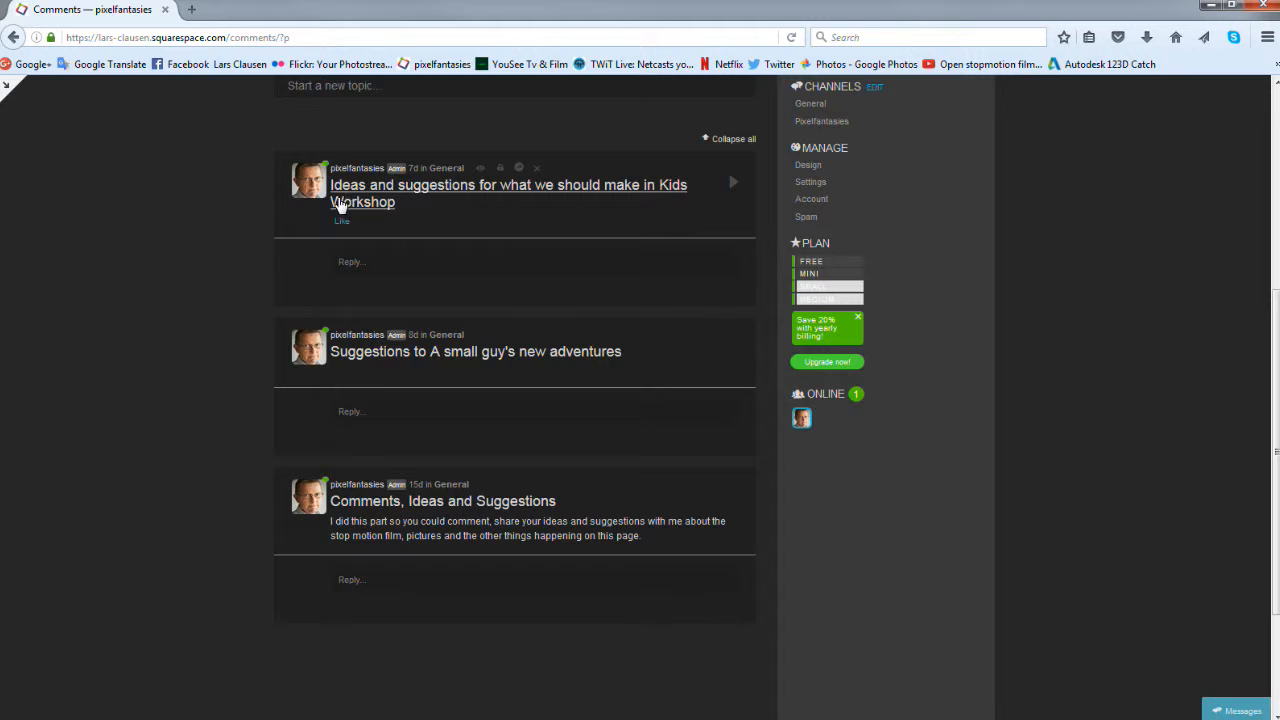
{"action": "mouse_move", "coordinate": [396, 192]}
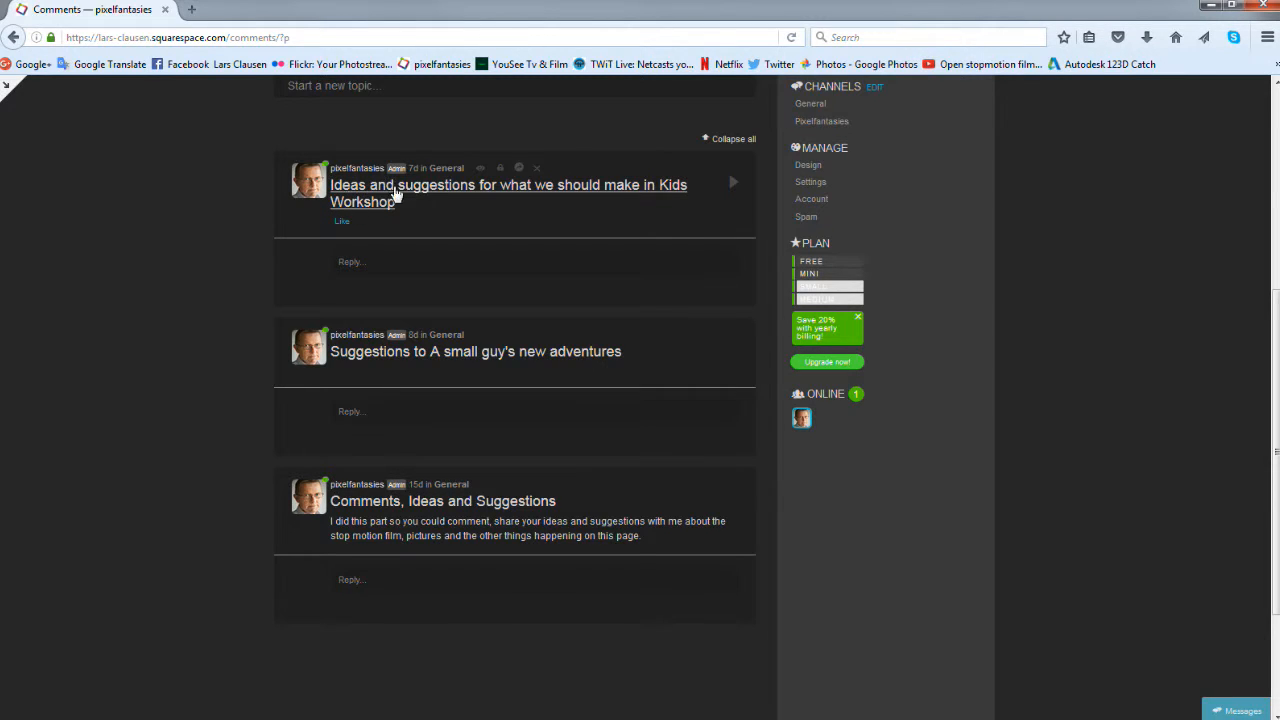
{"action": "mouse_move", "coordinate": [630, 190]}
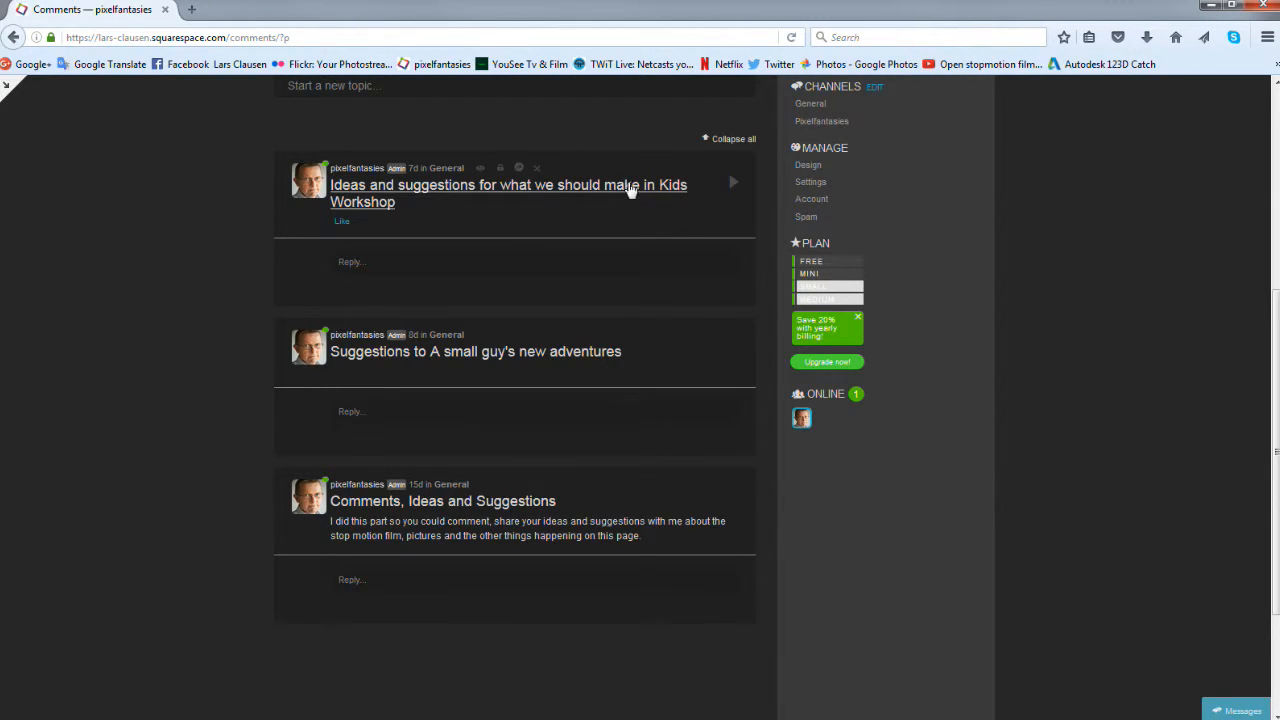
{"action": "mouse_move", "coordinate": [170, 270]}
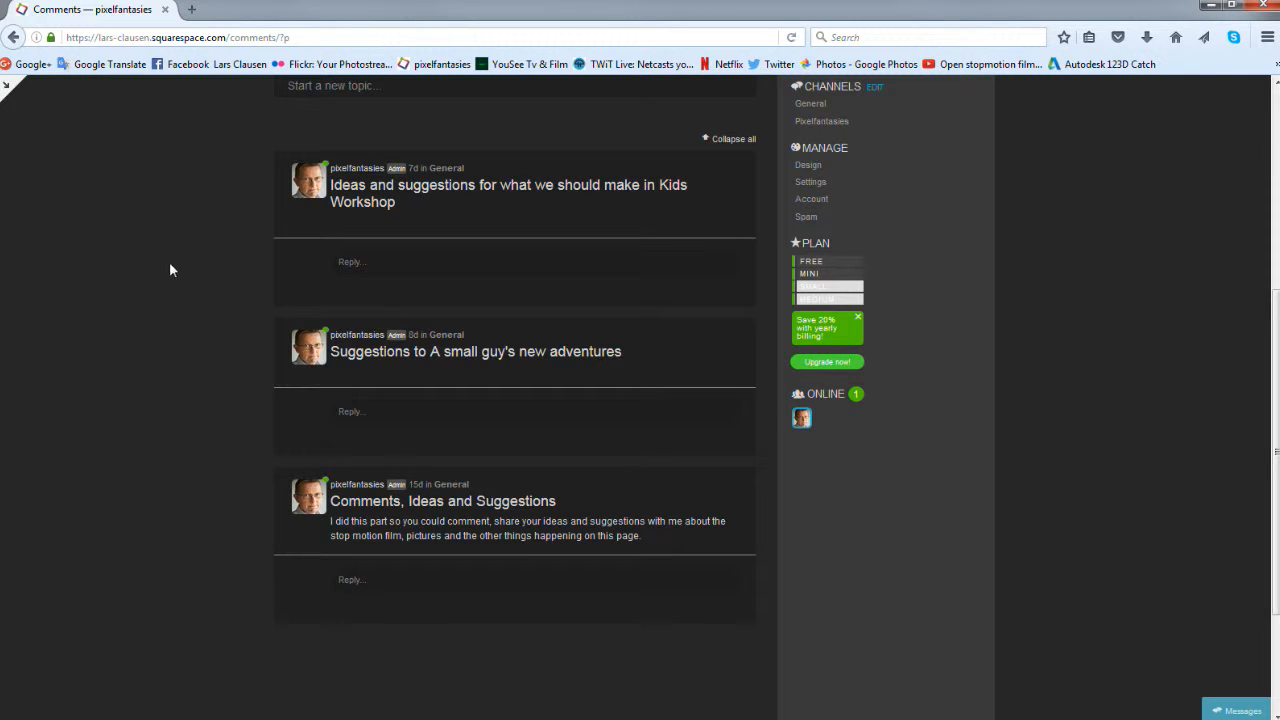
{"action": "scroll", "scroll_direction": "up", "scroll_amount": 3}
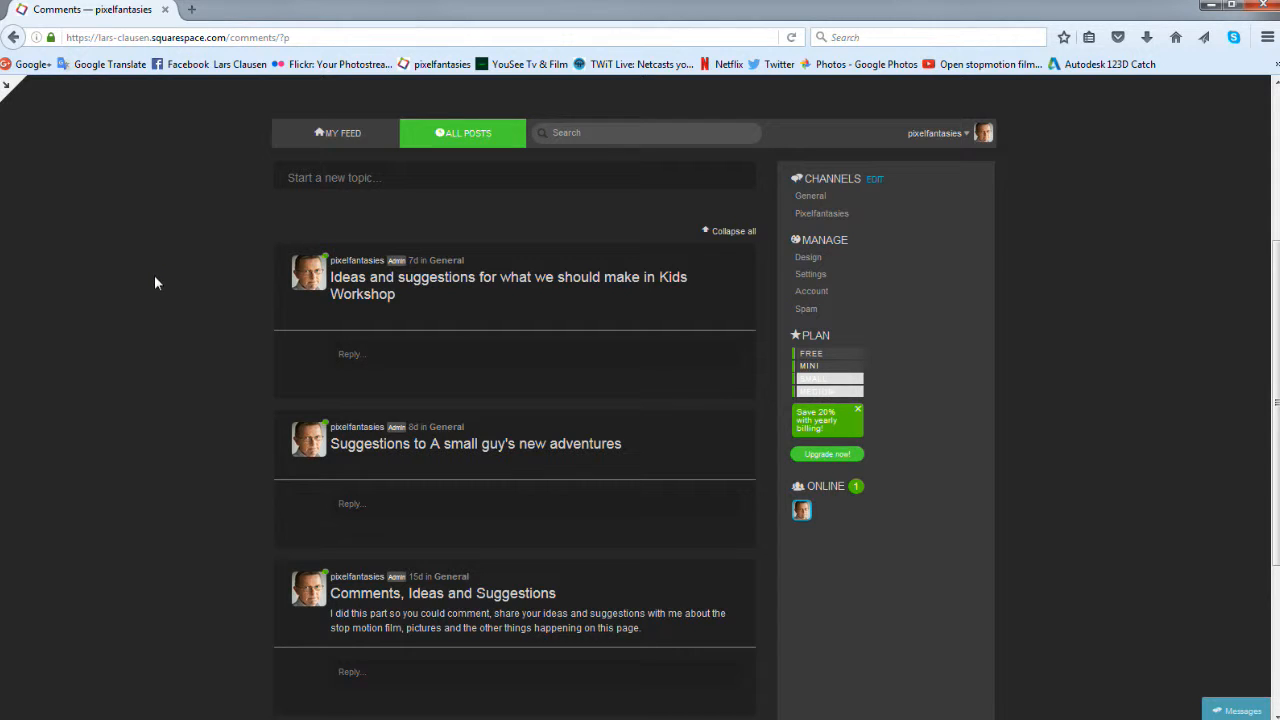
{"action": "mouse_move", "coordinate": [168, 320]}
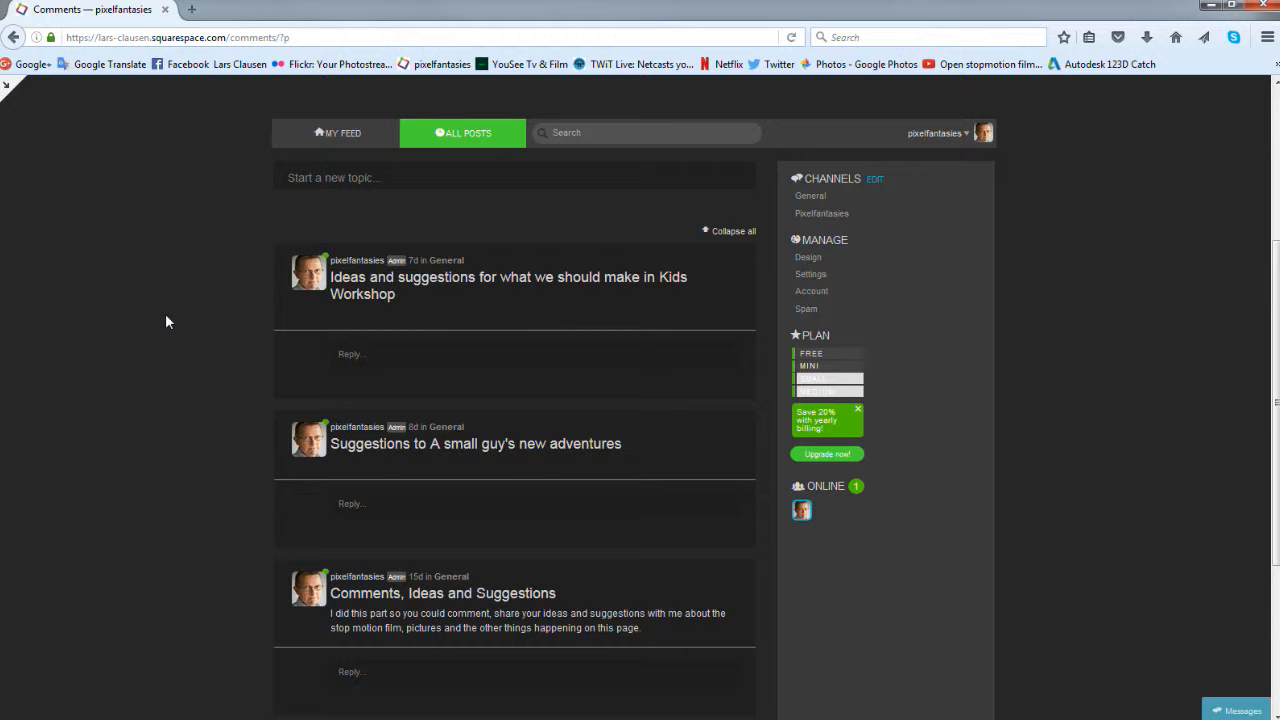
{"action": "scroll", "scroll_direction": "up", "scroll_amount": 3}
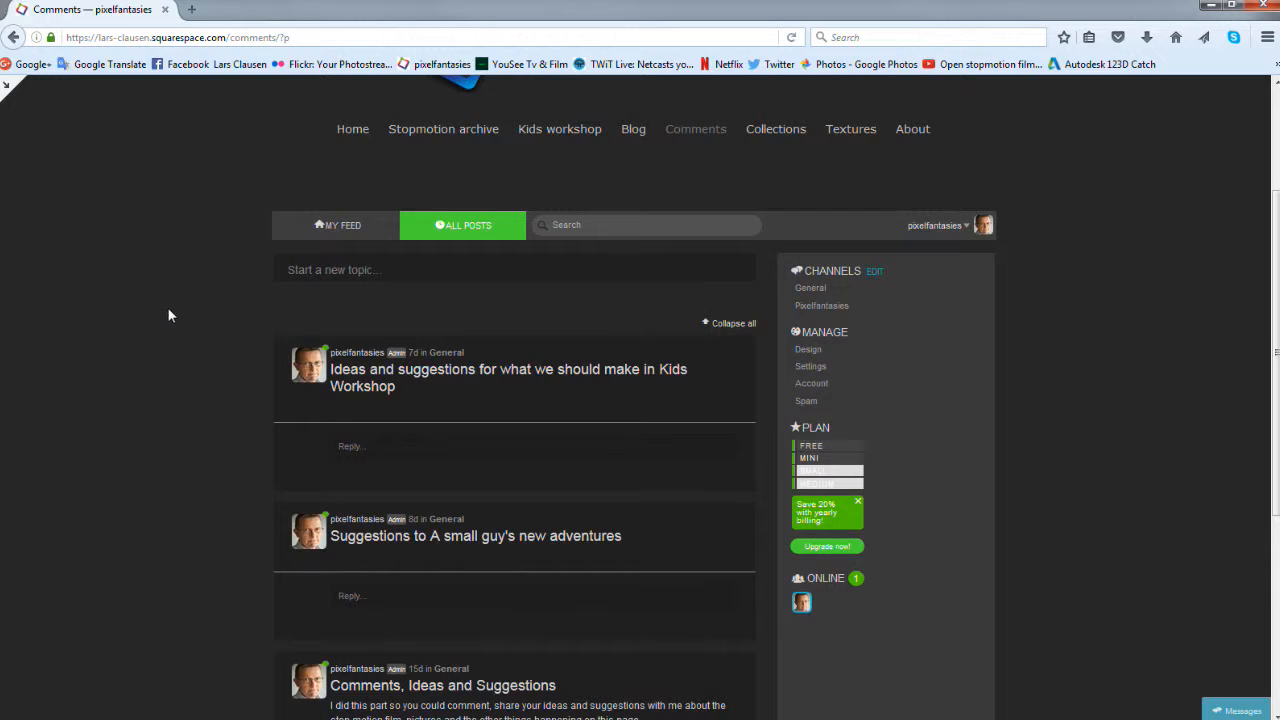
{"action": "mouse_move", "coordinate": [560, 128]}
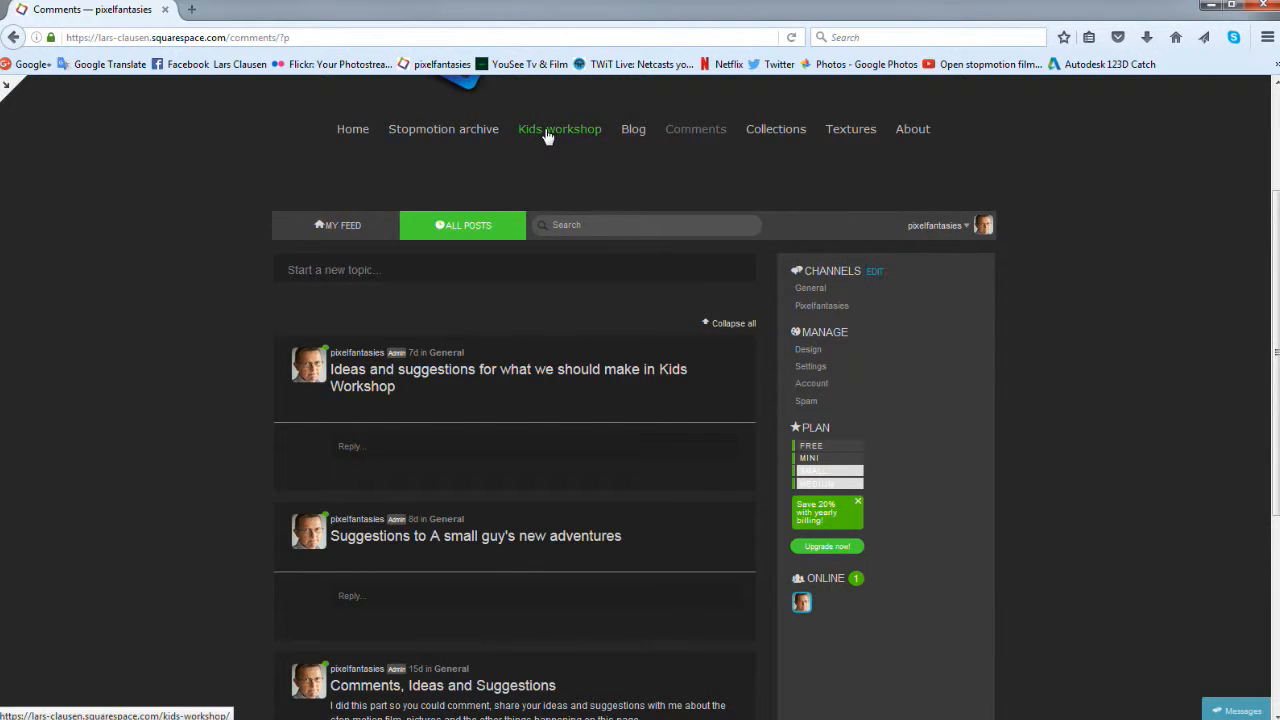
- Show the Kids workshop page and scroll down past the wolf and doll castle videos to the Building a catapult episodes
{"action": "left_click", "coordinate": [560, 128]}
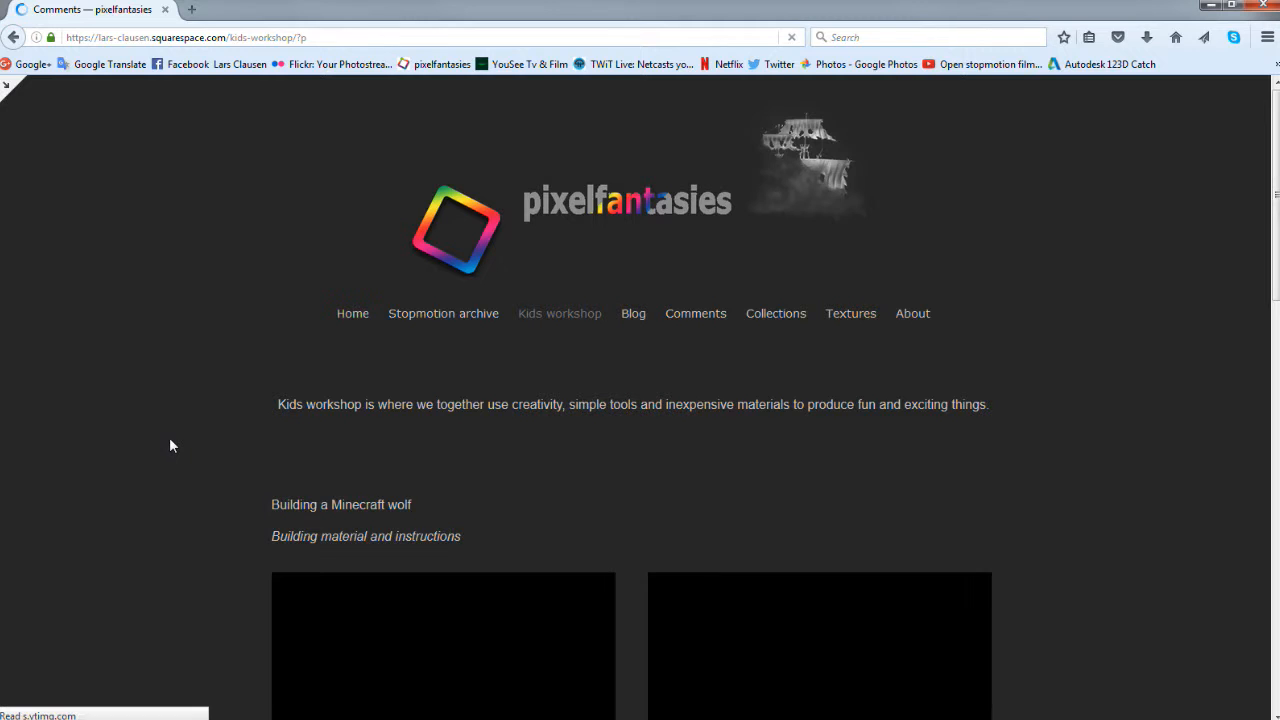
{"action": "scroll", "scroll_direction": "down", "scroll_amount": 3}
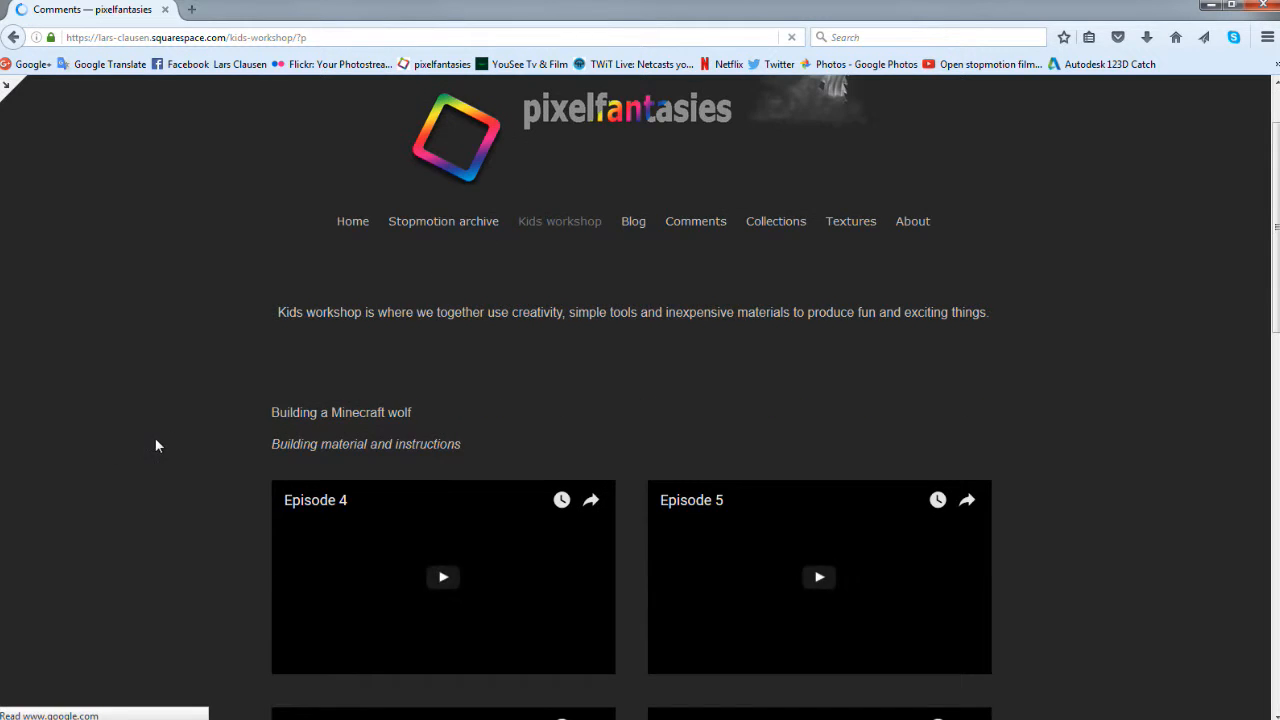
{"action": "scroll", "scroll_direction": "down", "scroll_amount": 3}
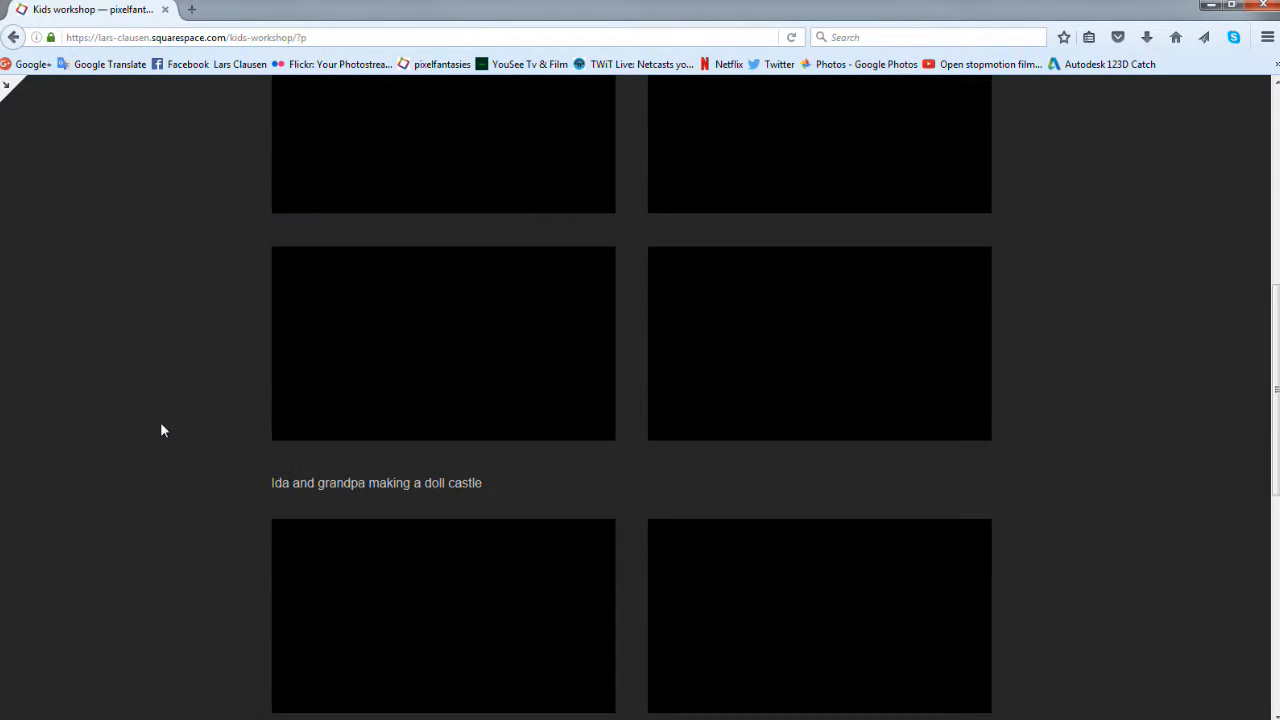
{"action": "scroll", "scroll_direction": "down", "scroll_amount": 3}
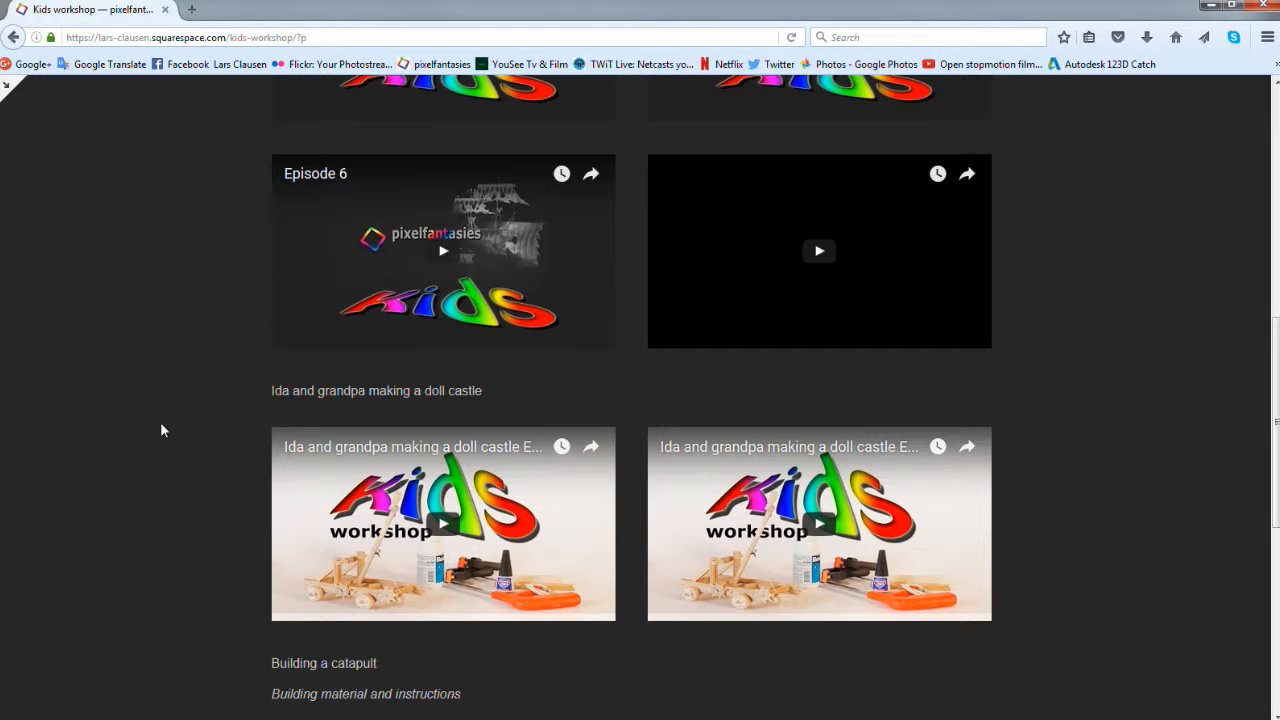
{"action": "scroll", "scroll_direction": "down", "scroll_amount": 3}
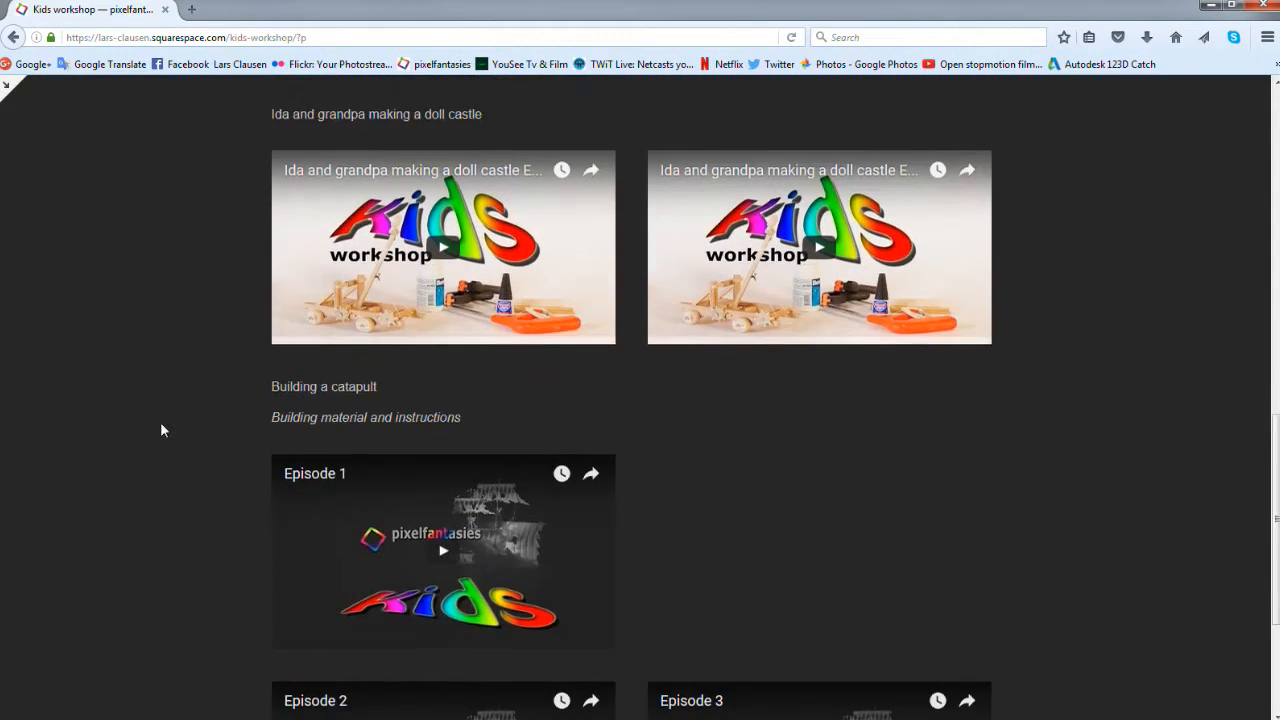
{"action": "scroll", "scroll_direction": "down", "scroll_amount": 3}
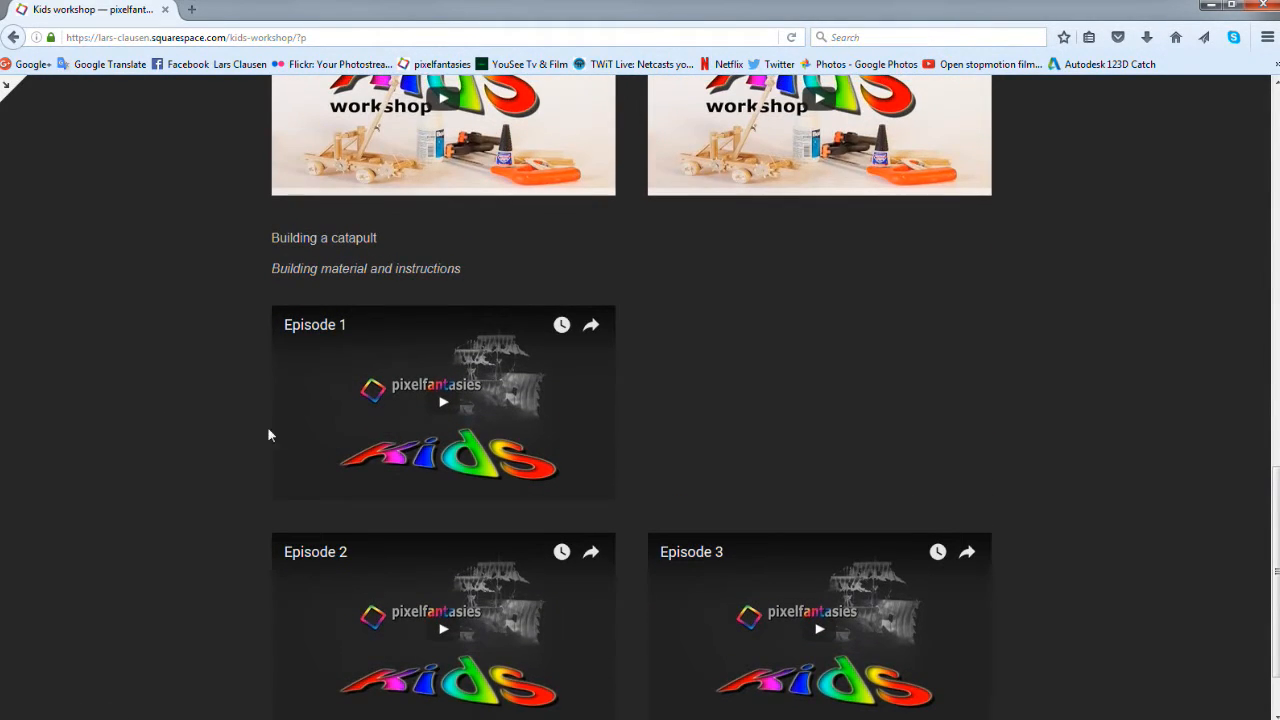
{"action": "scroll", "scroll_direction": "down", "scroll_amount": 3}
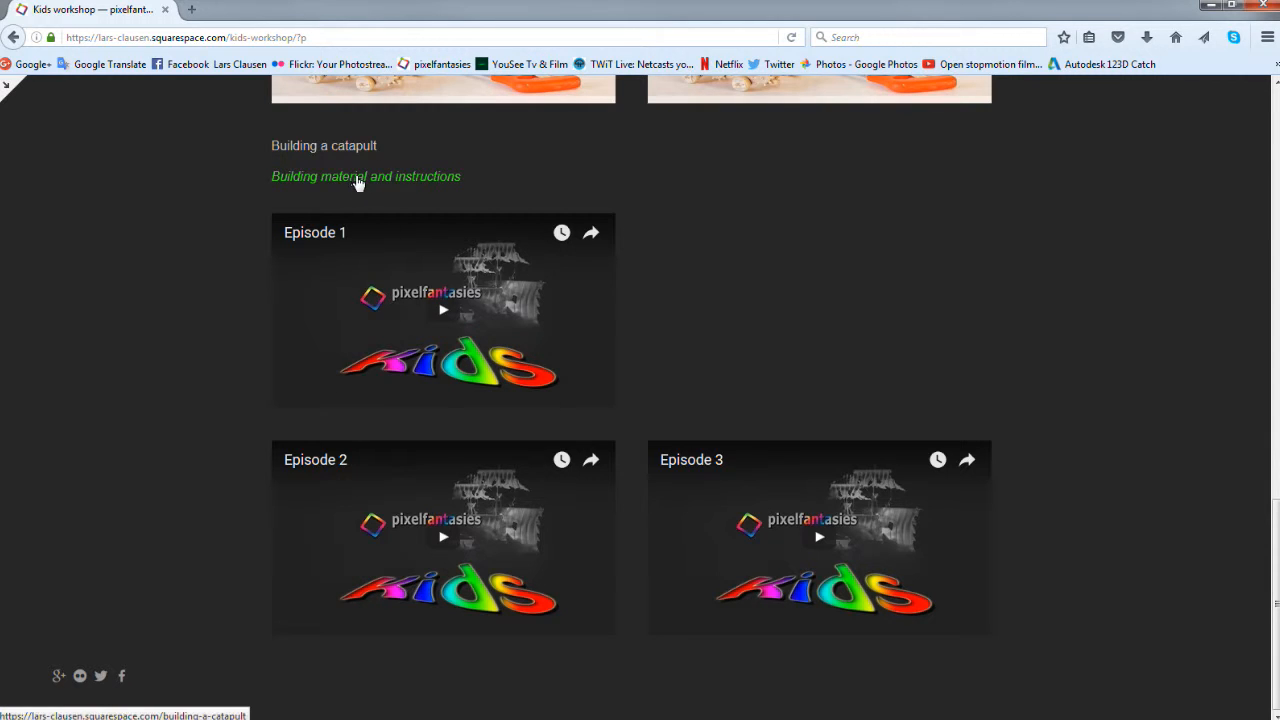
- View the catapult building material page with its enlarged finished-catapult photo, then return to Home
{"action": "left_click", "coordinate": [364, 176]}
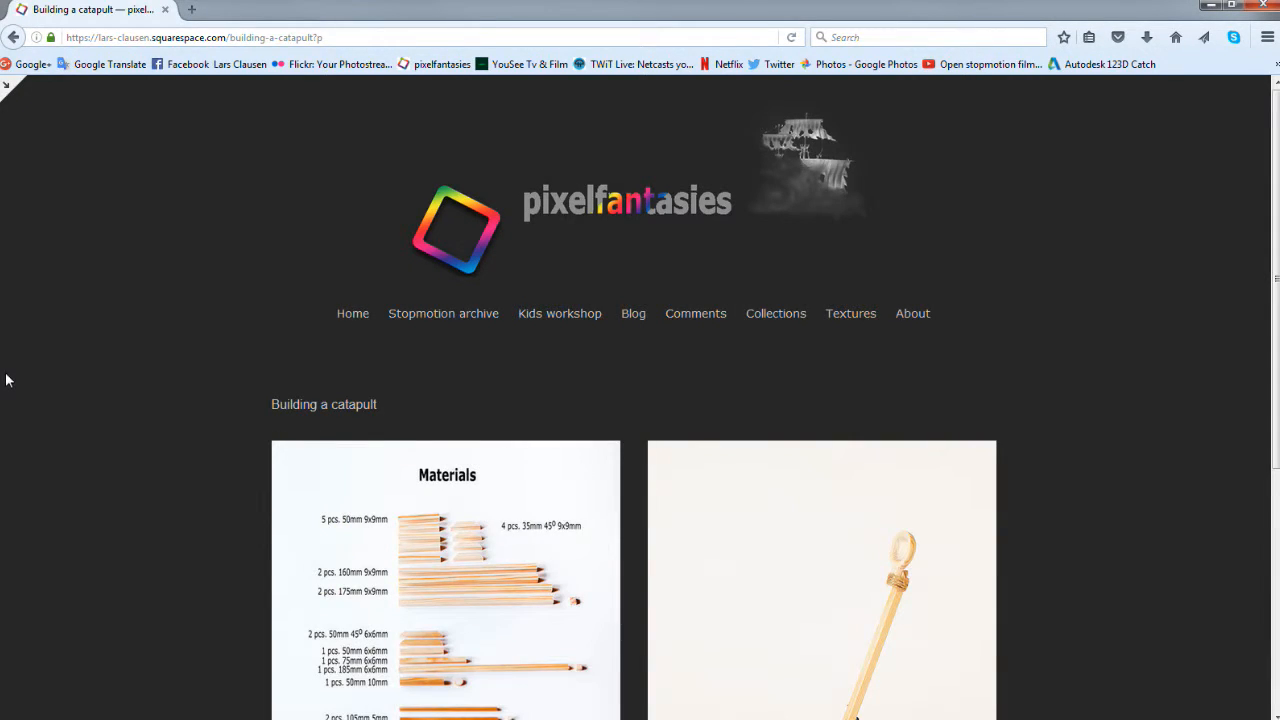
{"action": "left_click", "coordinate": [820, 580]}
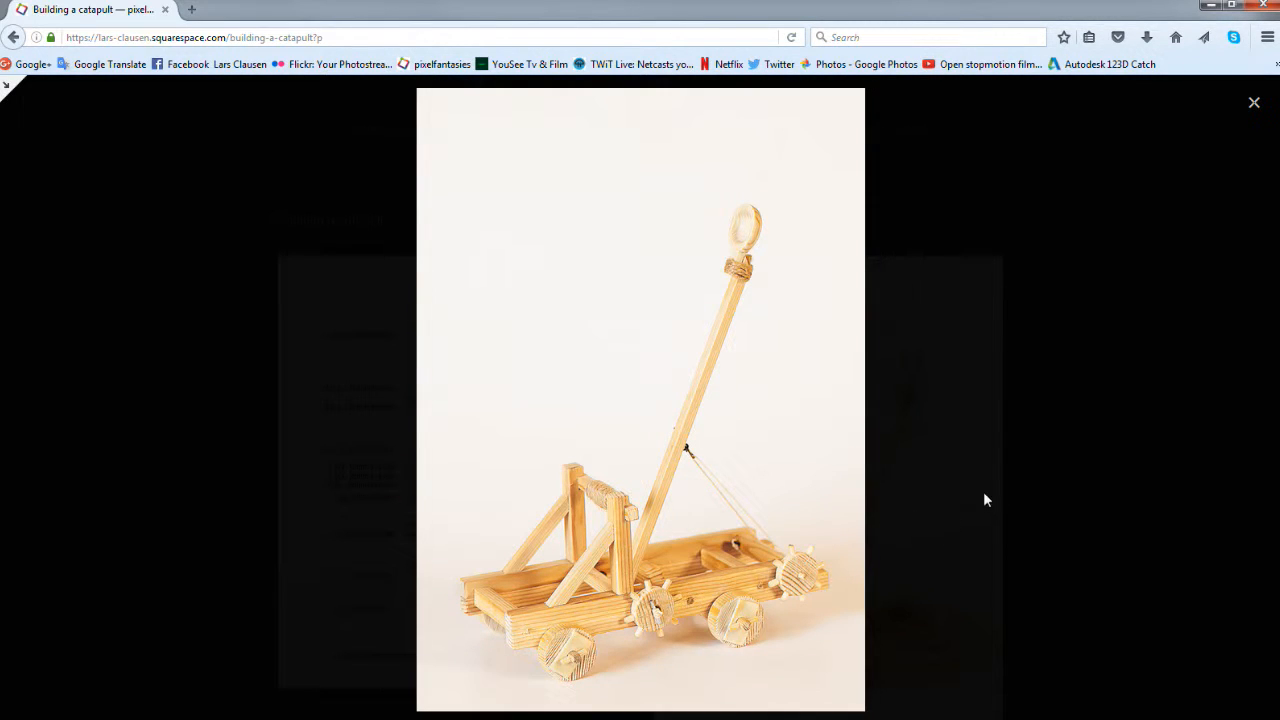
{"action": "mouse_move", "coordinate": [818, 562]}
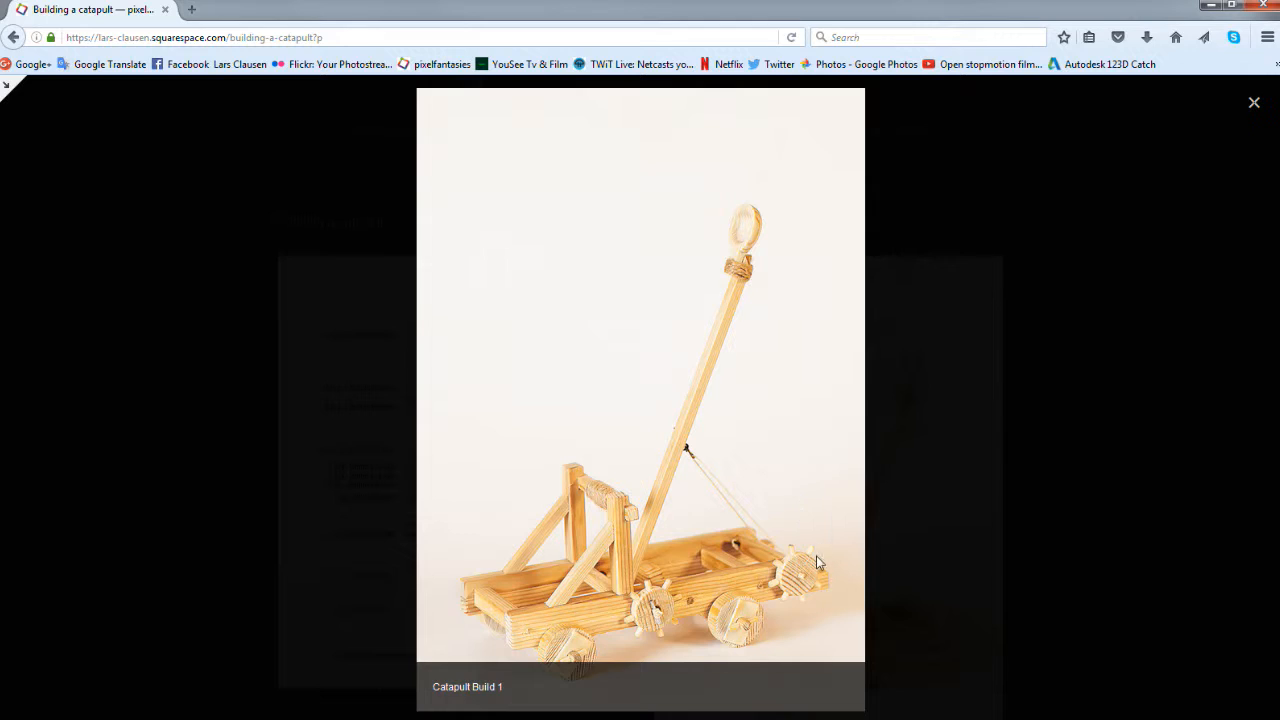
{"action": "mouse_move", "coordinate": [1088, 444]}
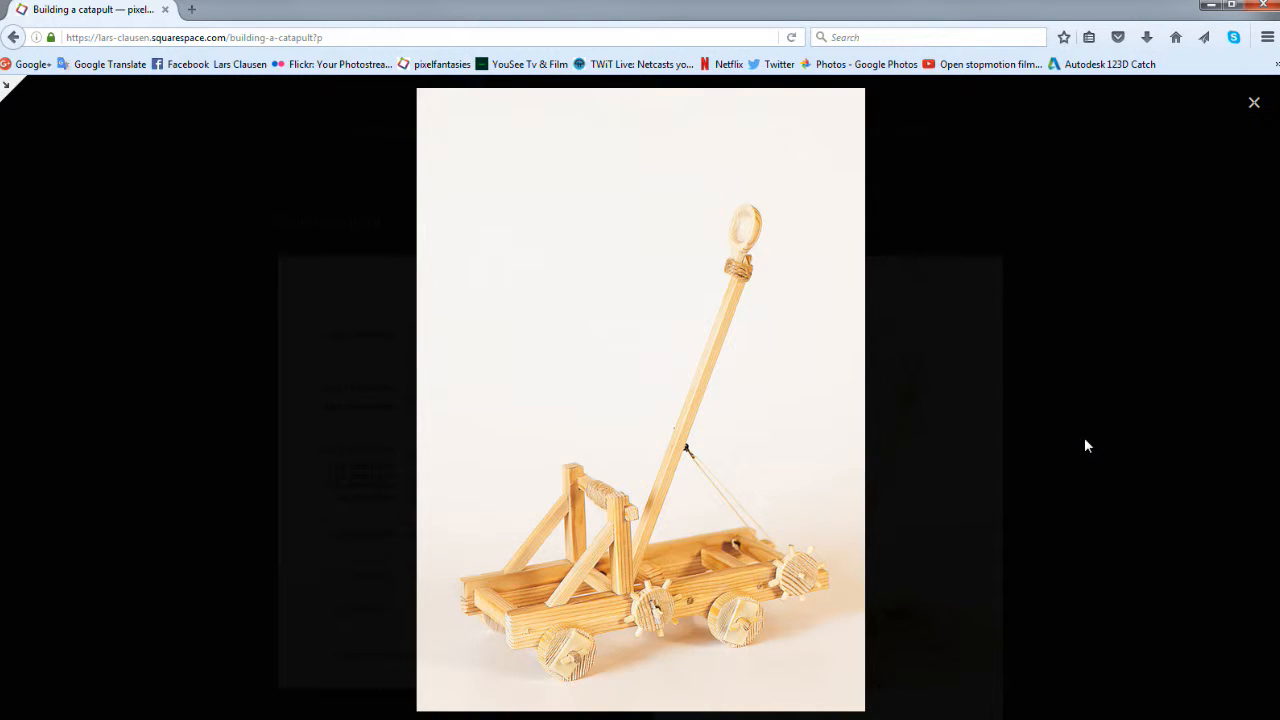
{"action": "mouse_move", "coordinate": [1236, 176]}
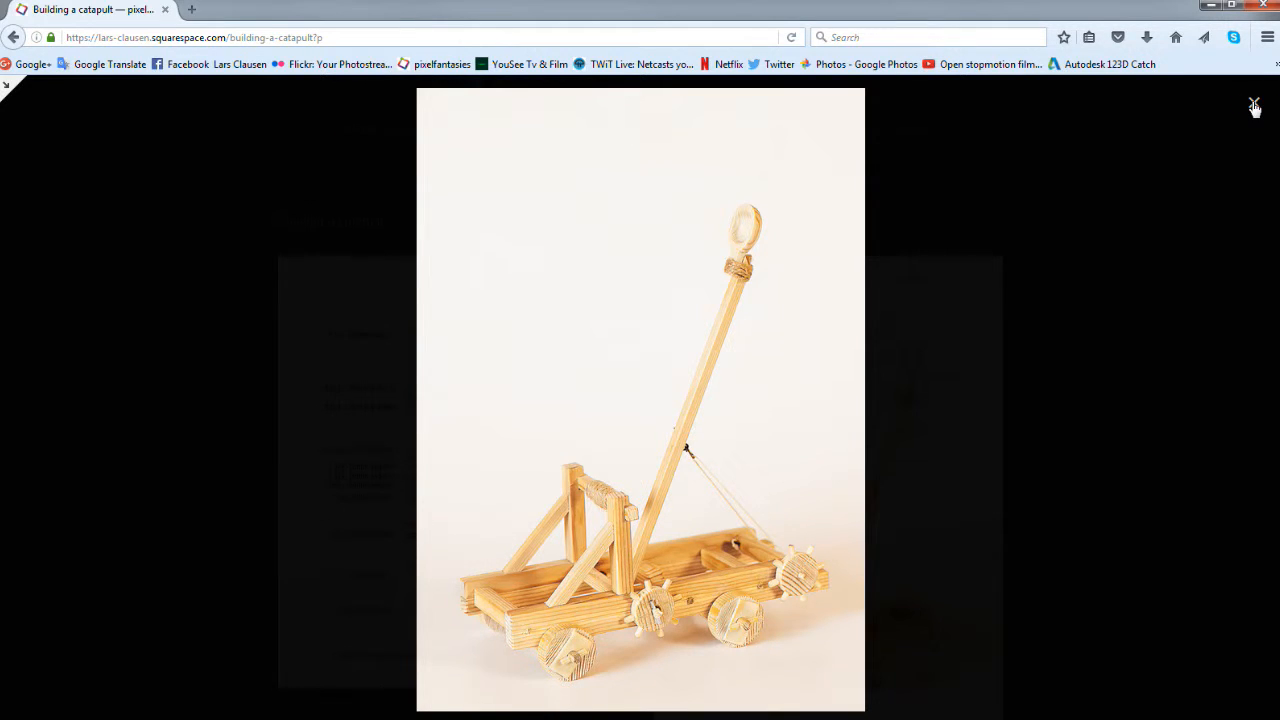
{"action": "left_click", "coordinate": [1254, 106]}
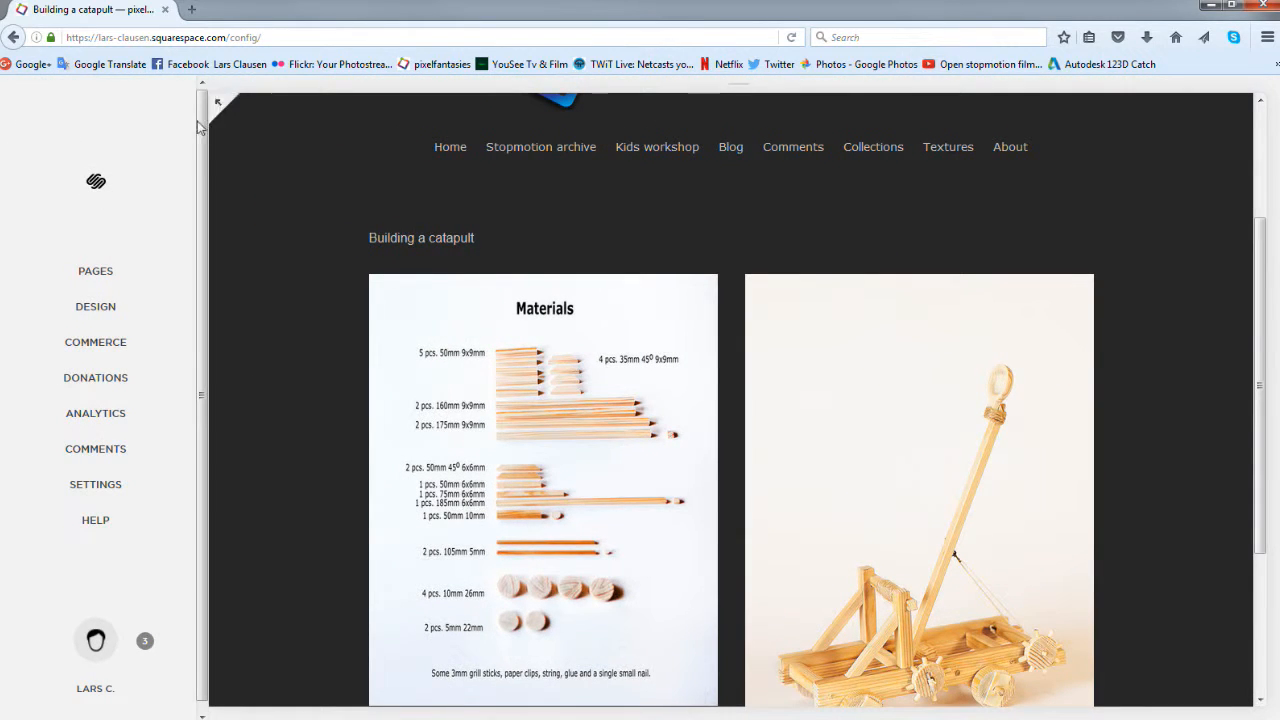
{"action": "mouse_move", "coordinate": [220, 108]}
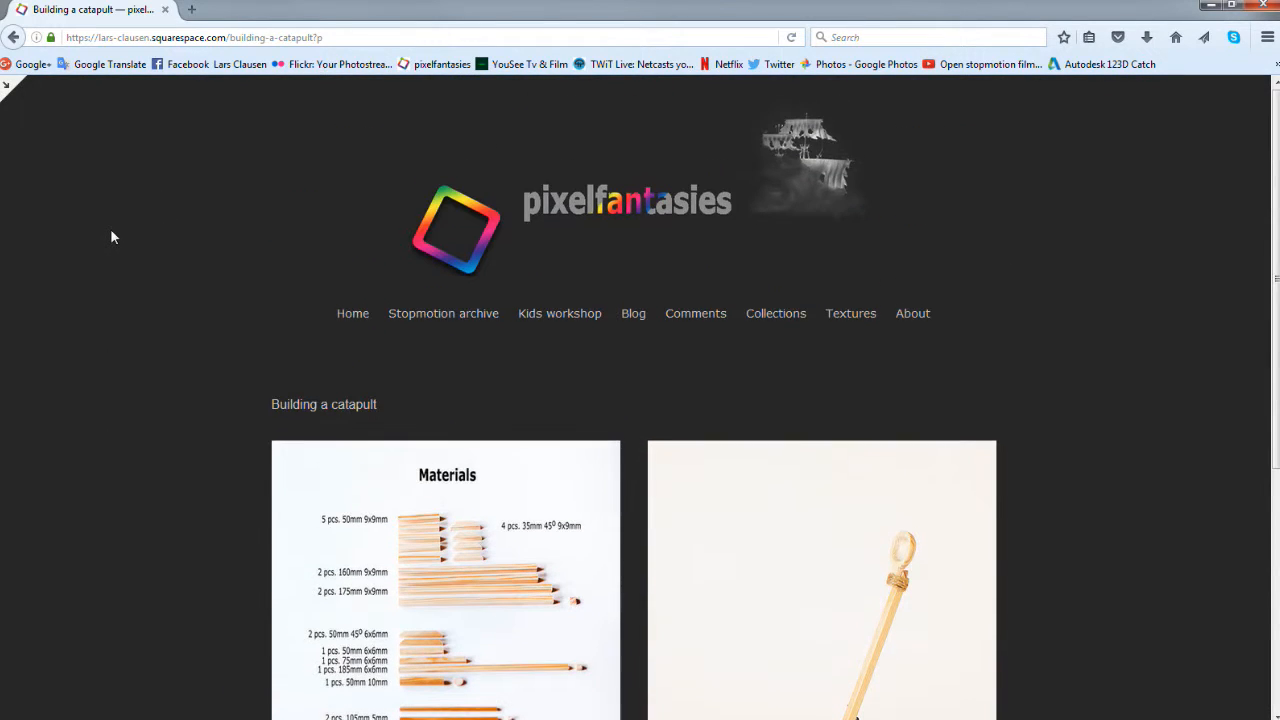
{"action": "mouse_move", "coordinate": [352, 312]}
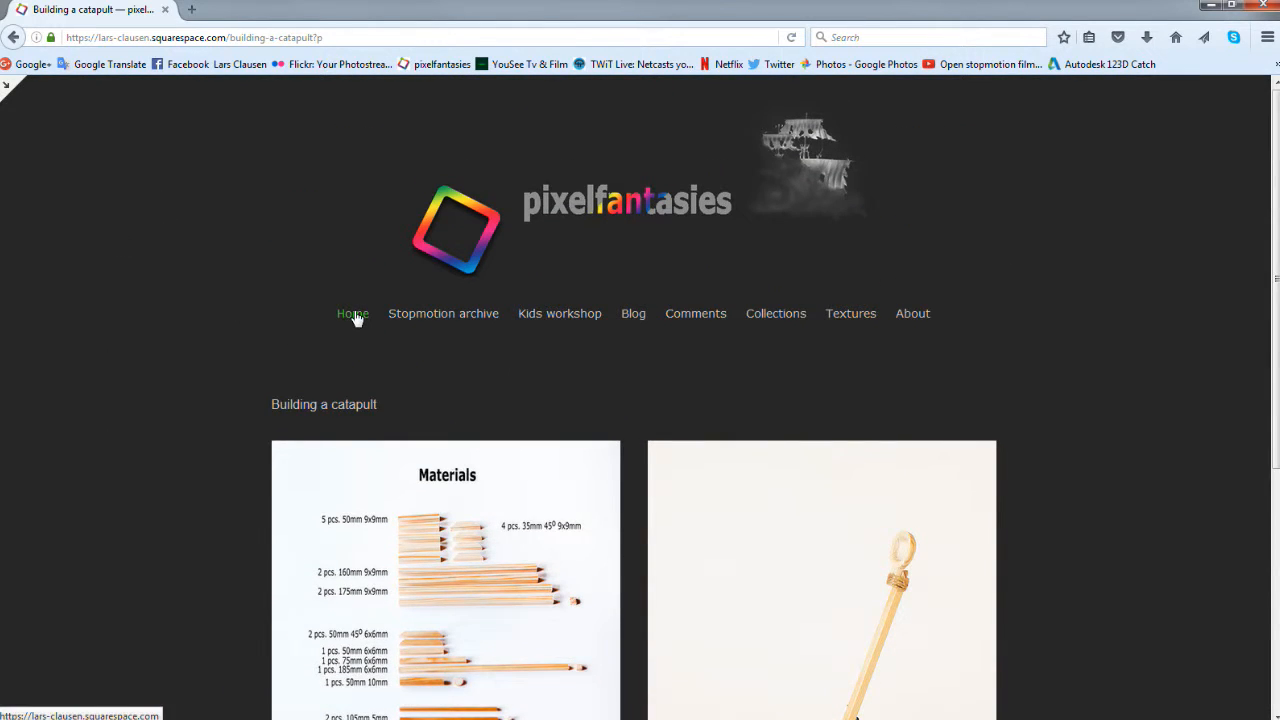
{"action": "left_click", "coordinate": [352, 312]}
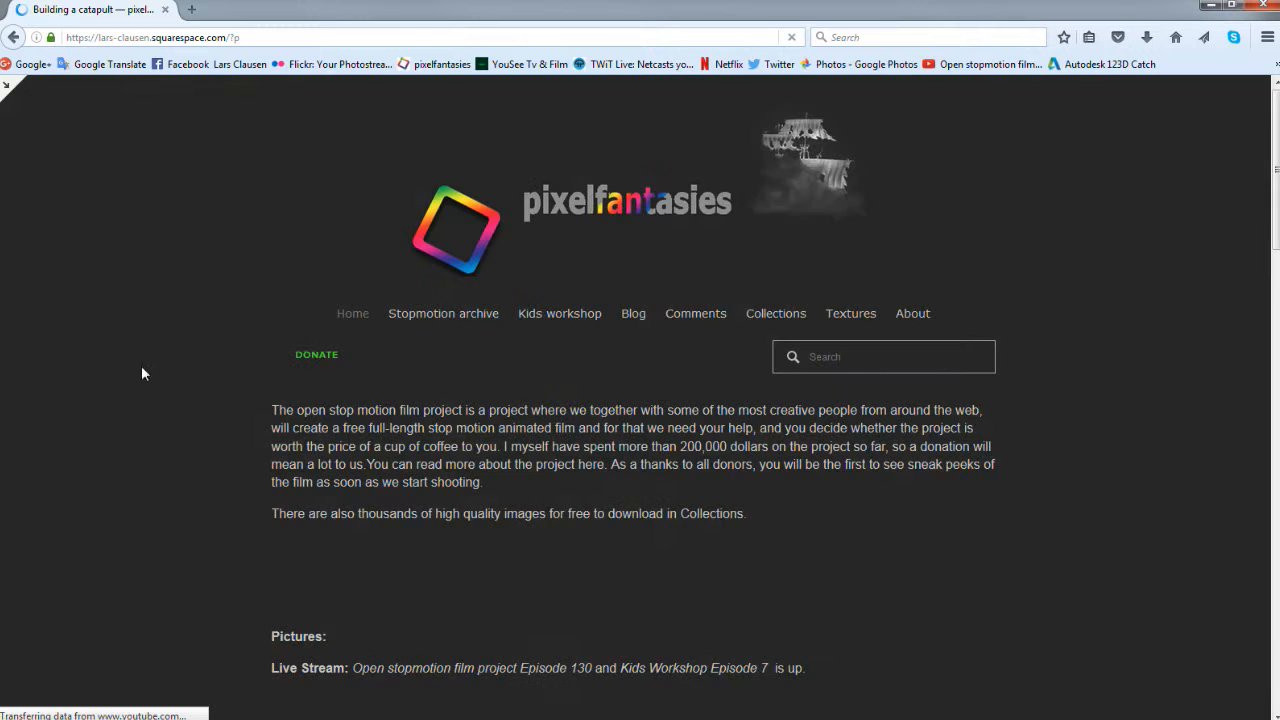